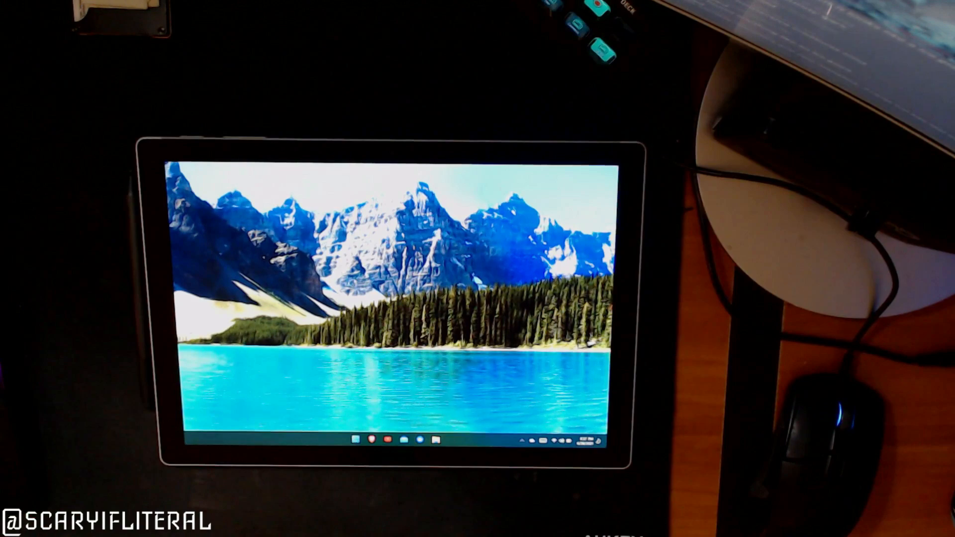
Open the voice typing panel's settings gear and switch the Auto punctuation toggle on.
{"action": "left_click", "coordinate": [586, 441]}
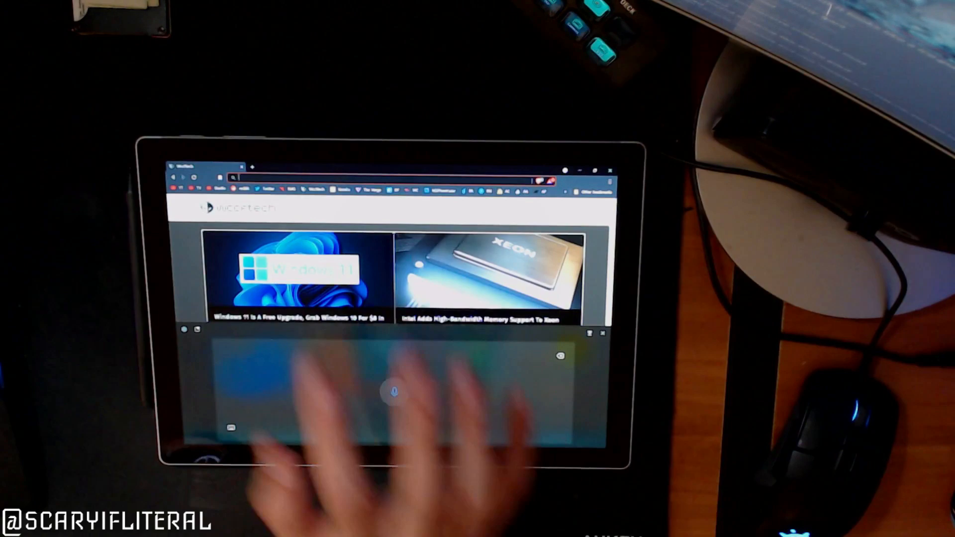
{"action": "left_click", "coordinate": [394, 393]}
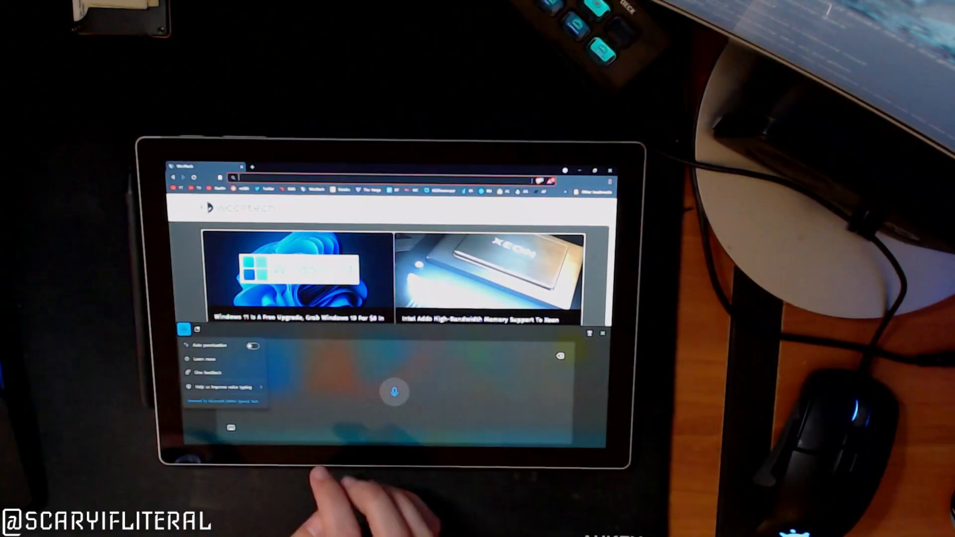
{"action": "left_click", "coordinate": [252, 346]}
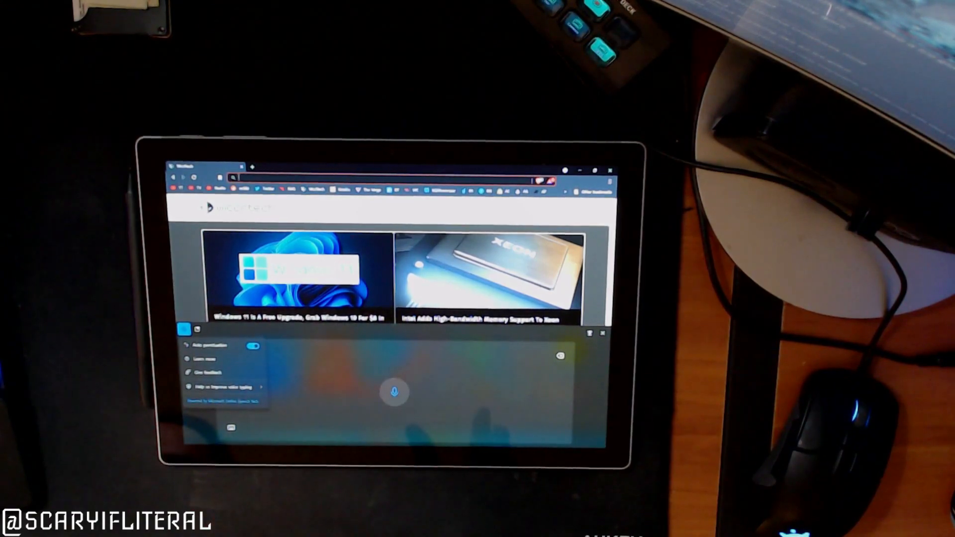